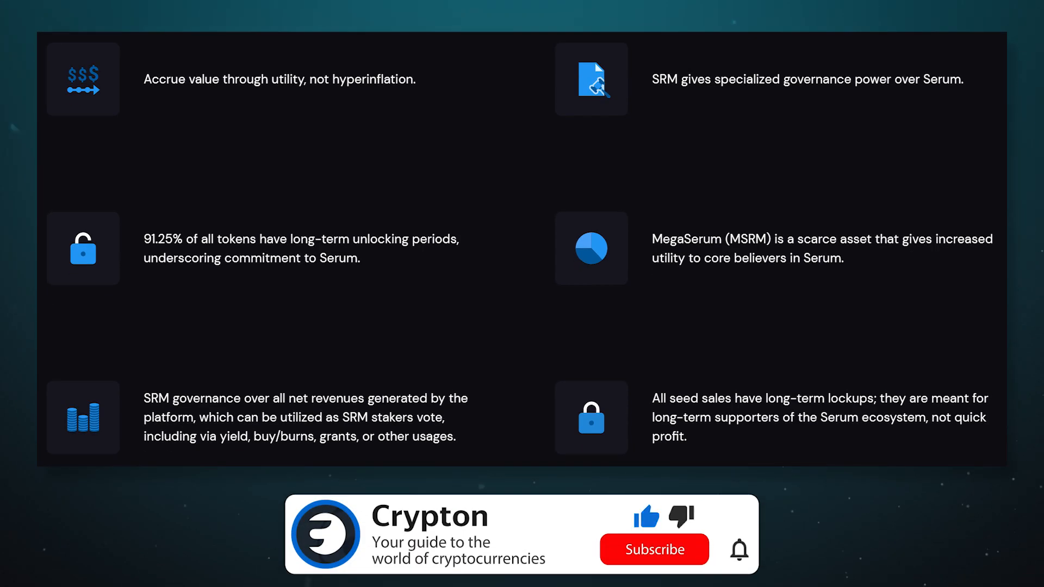
Review the SOL/USDC order book and enable POST on the Limit Sell SOL form.
left_click(653, 551)
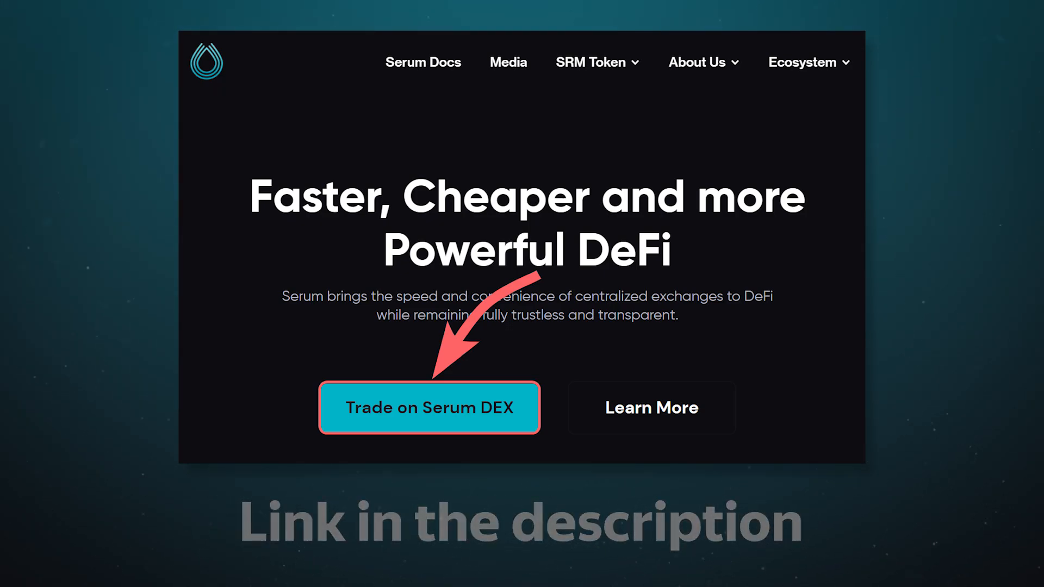
left_click(430, 408)
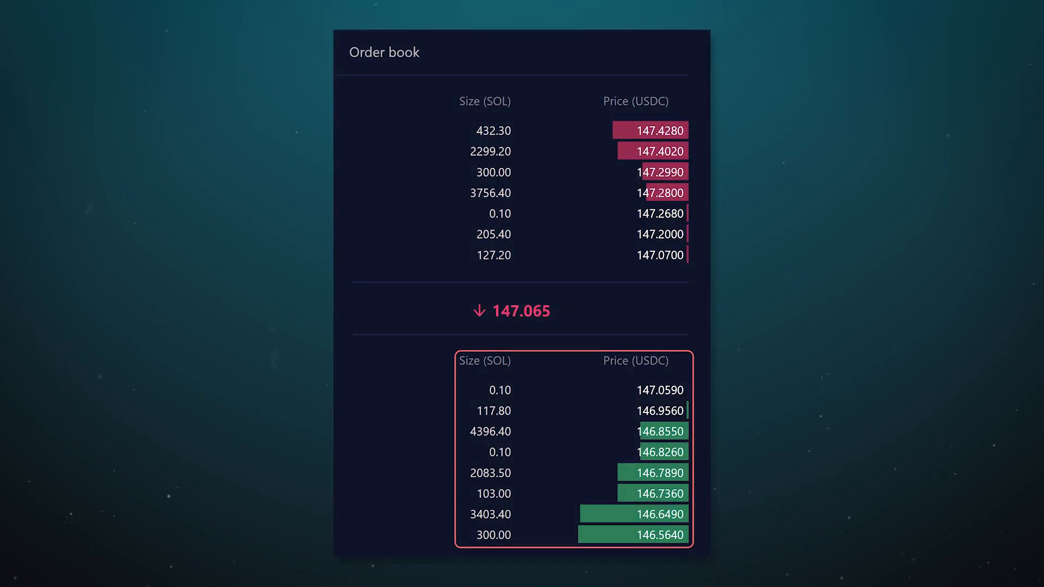
left_click(661, 254)
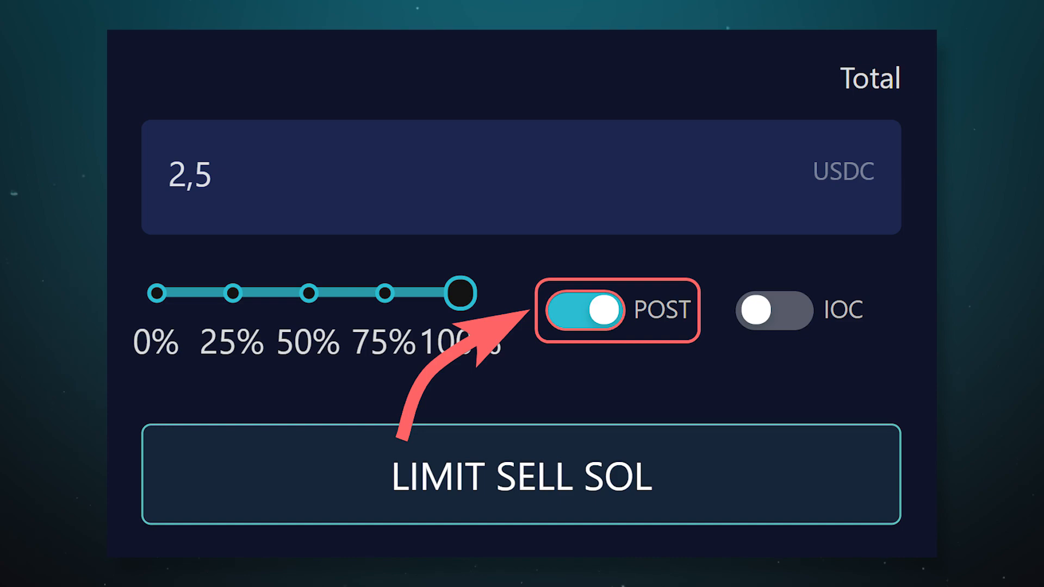
left_click(772, 311)
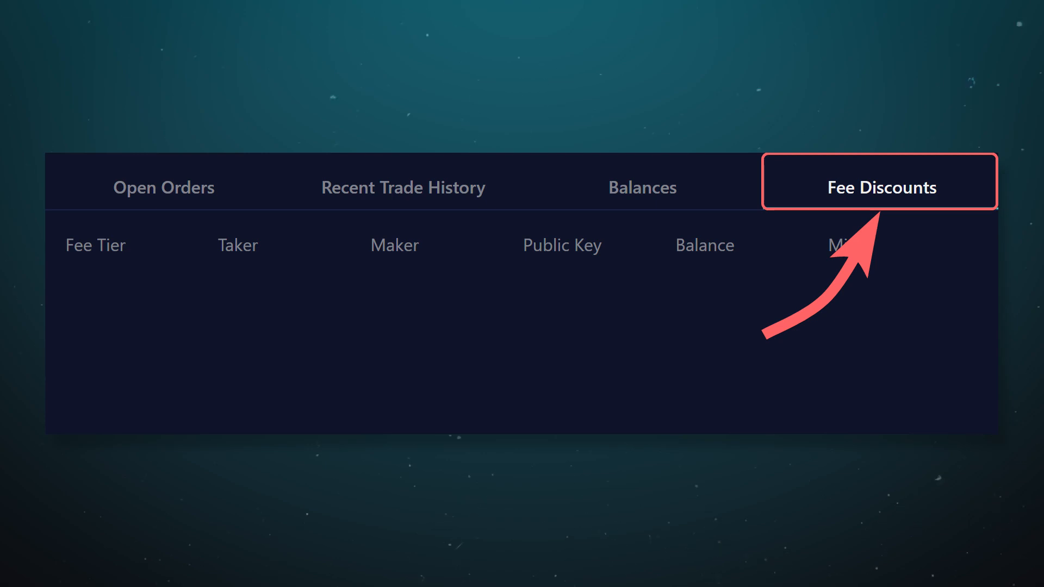
Show the Fee Discounts tiers and the Utilizing Generated Fees distribution chart.
left_click(882, 187)
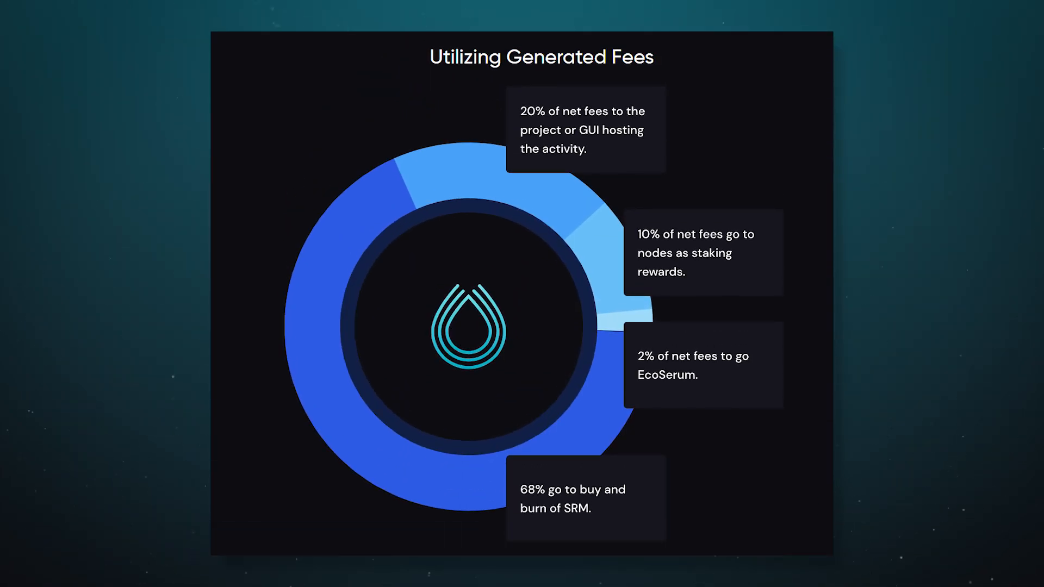